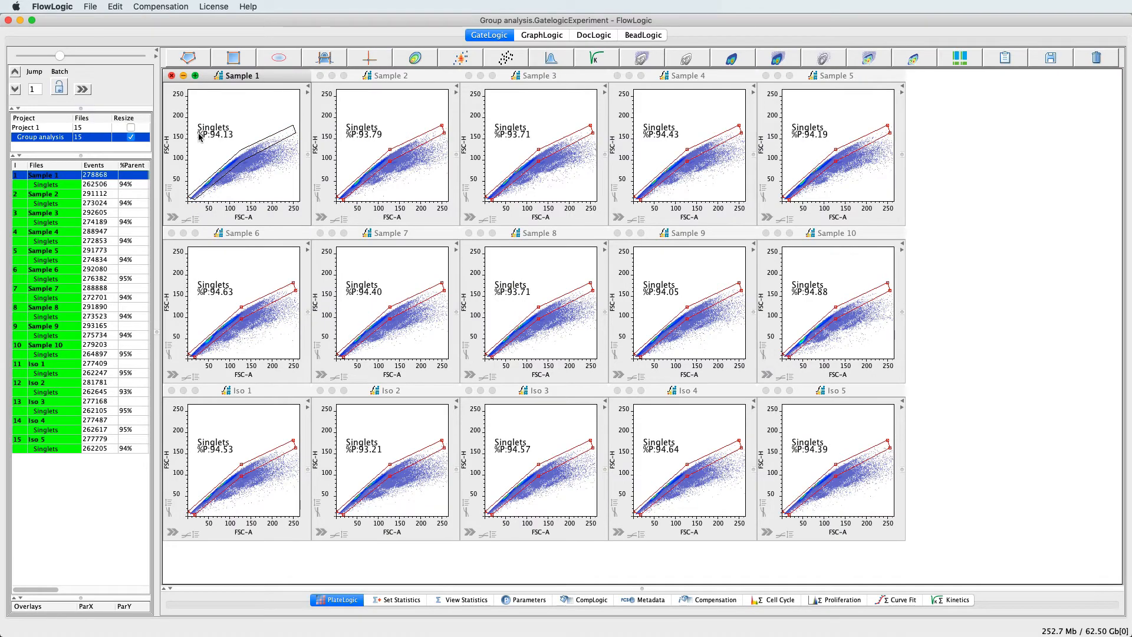
- Show the GraphLogic report with Group 1 vs Group 2 bar charts for CD11b+, monocytes and granulocytes
click(541, 34)
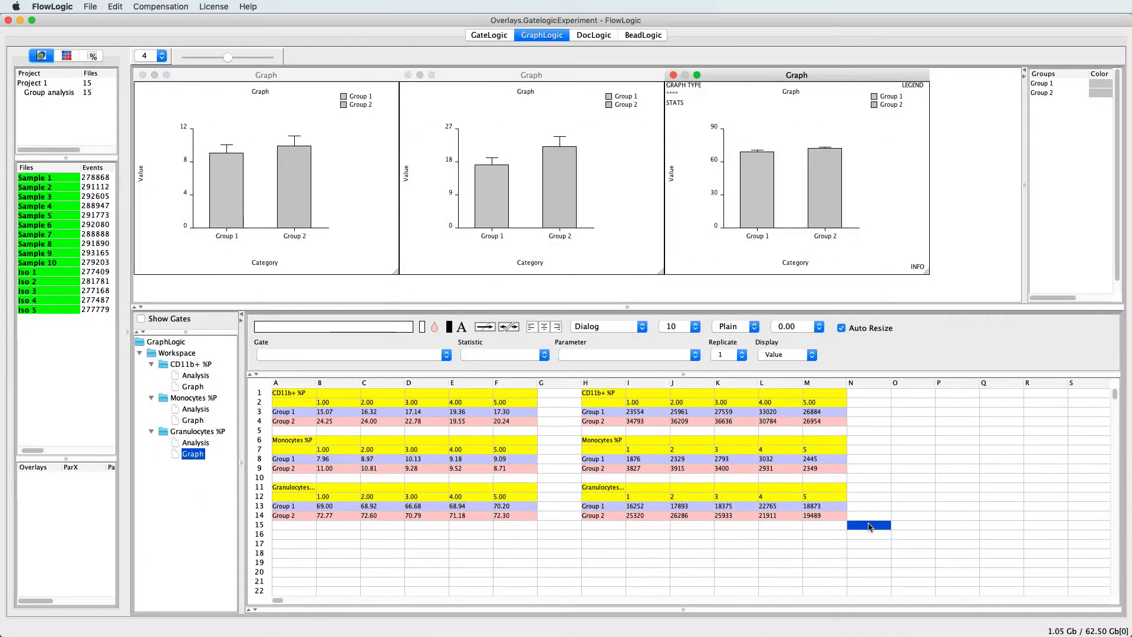
- Apply the Watson pragmatic model to the DNA histogram for G0G1, S and G2M statistics
click(593, 34)
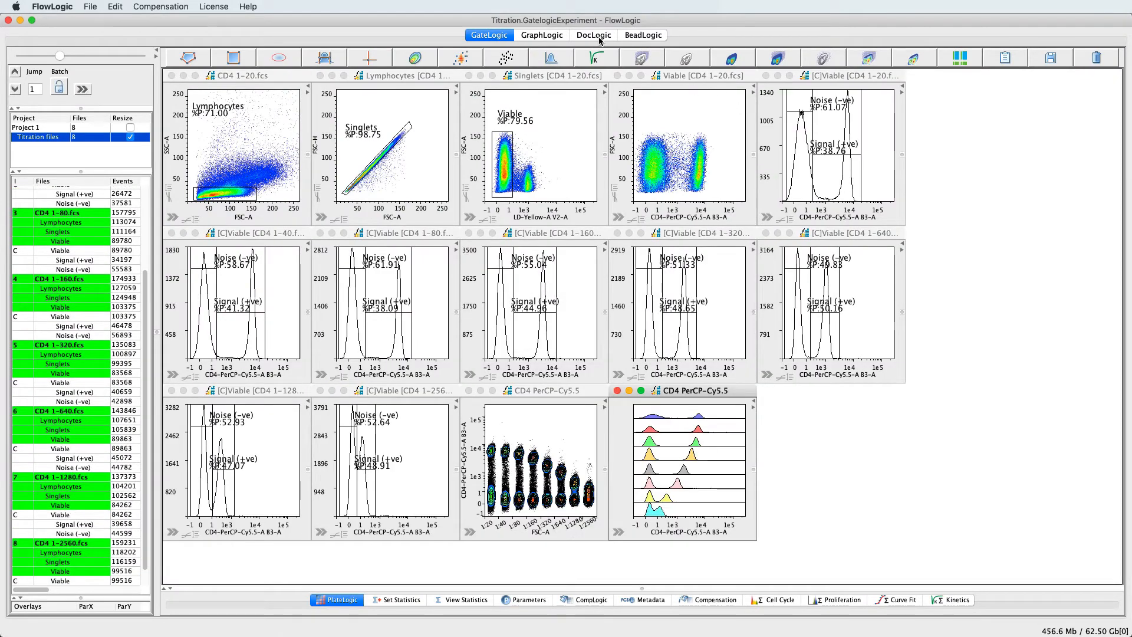
click(593, 35)
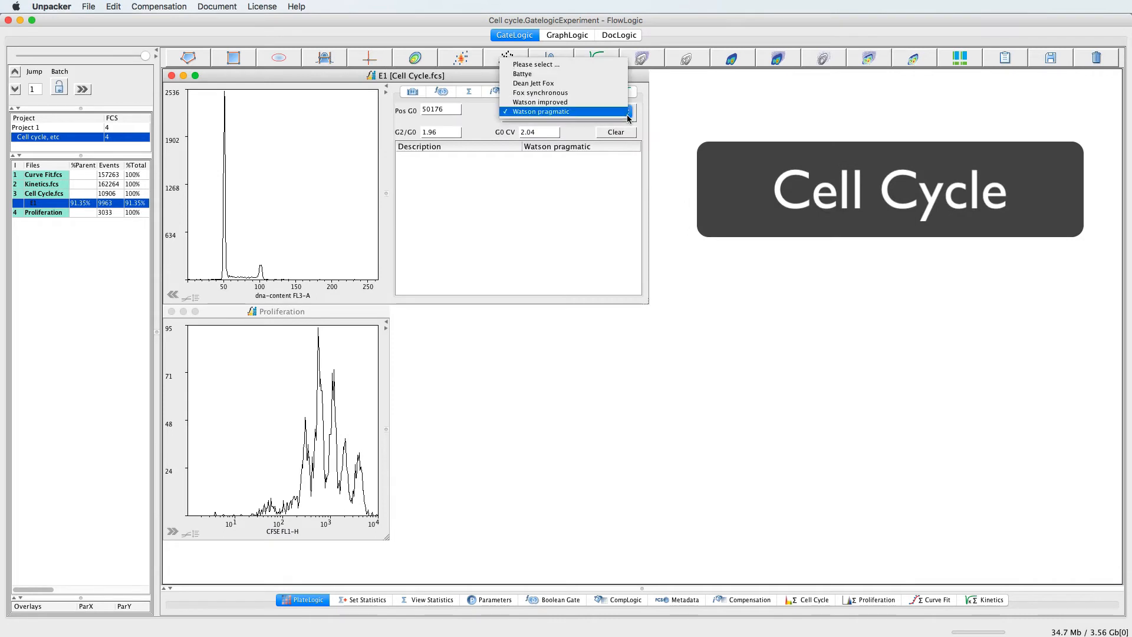
click(538, 110)
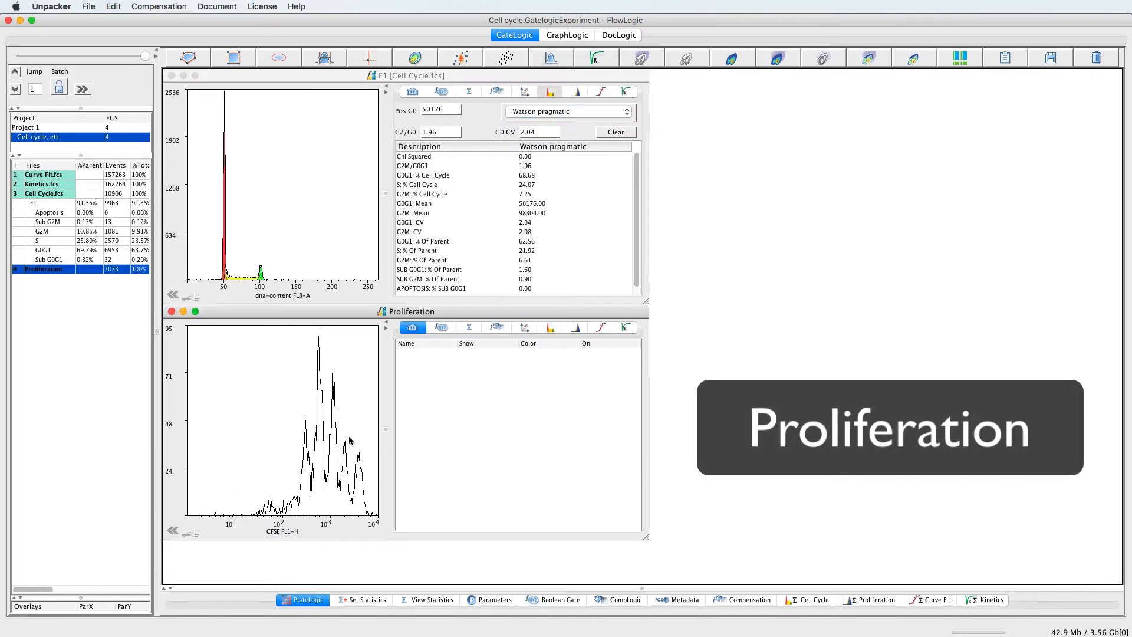
- Fit 12 generation peaks to the CFSE proliferation histogram
click(575, 327)
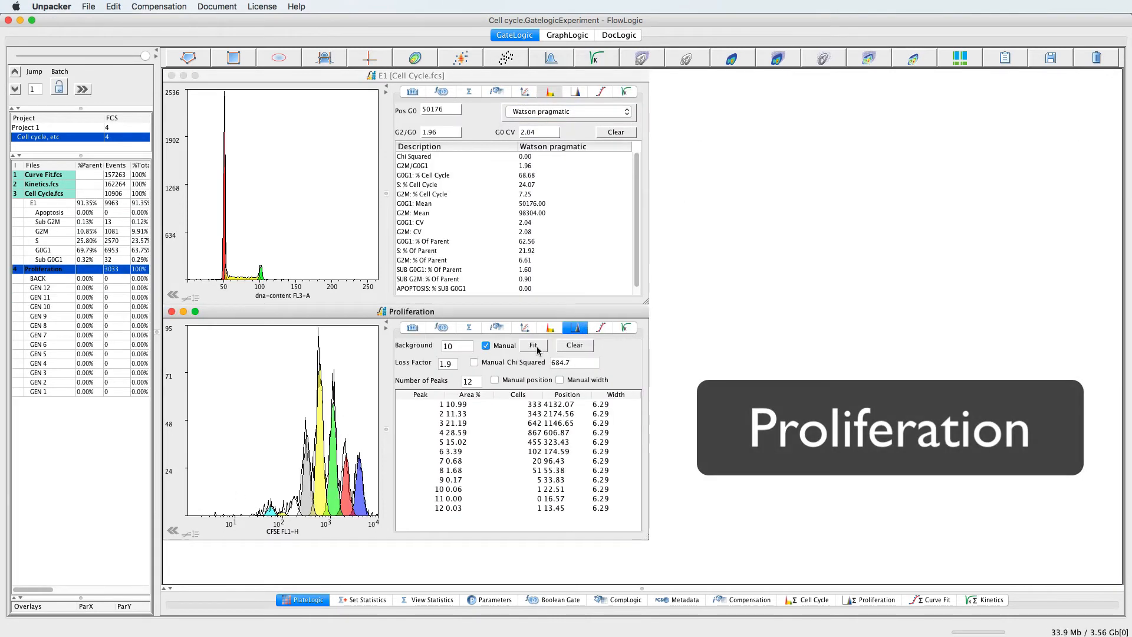